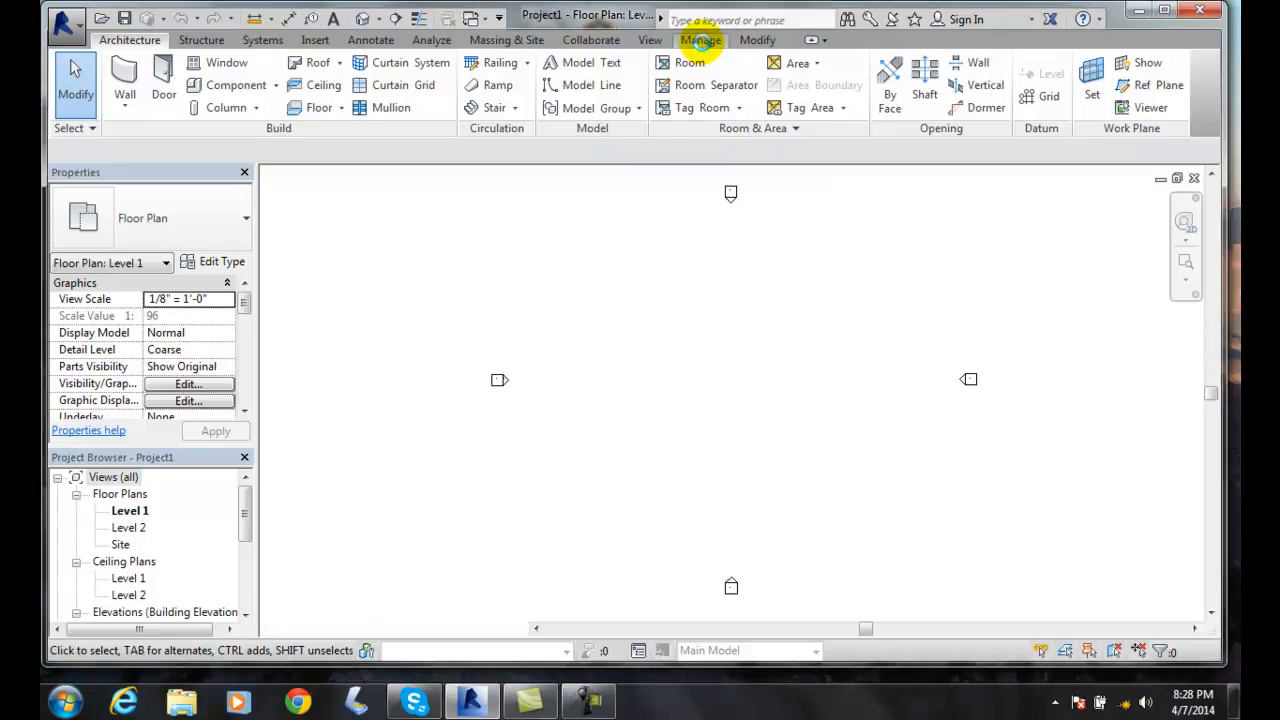
- Show the Additional Settings list from the Manage ribbon
left_click(700, 40)
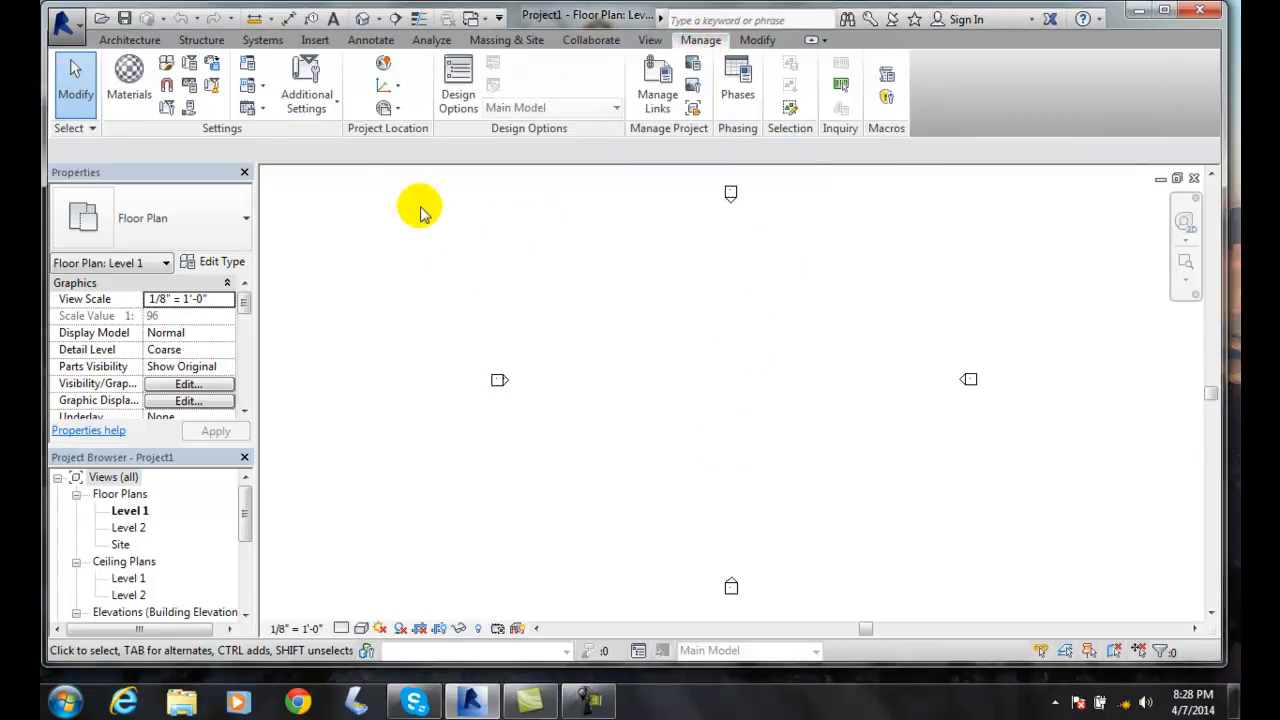
mouse_move(210, 164)
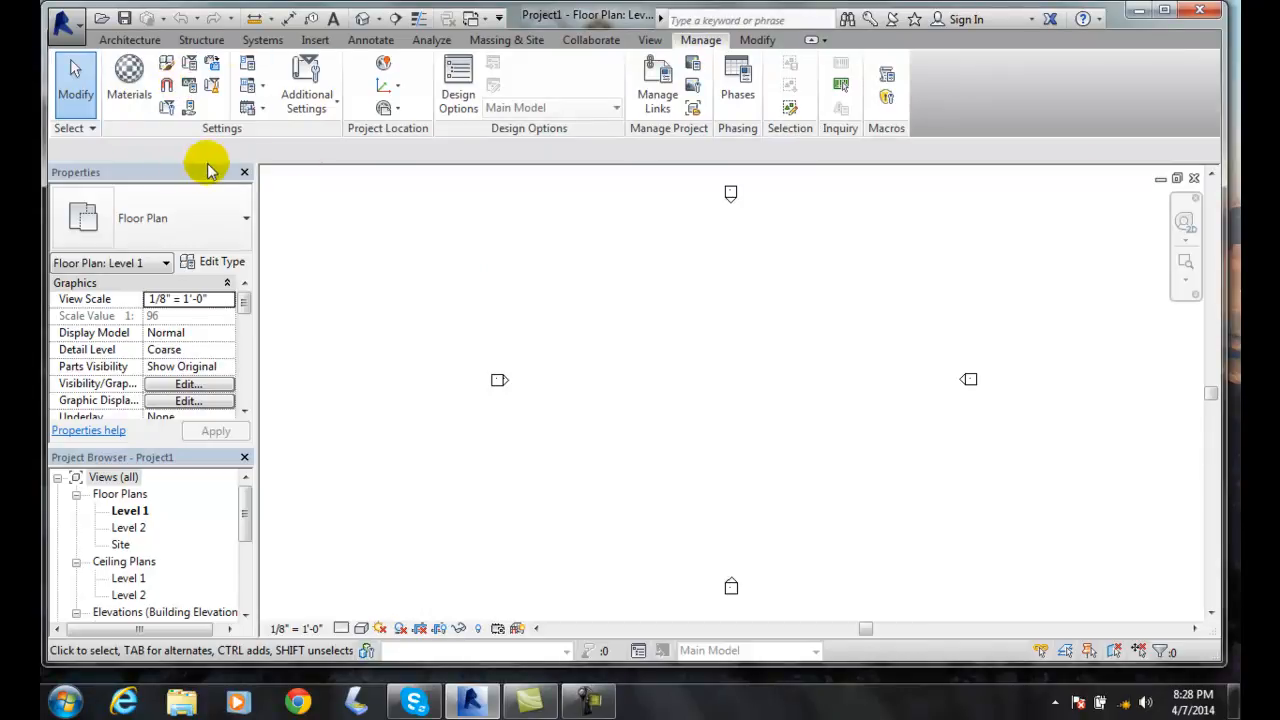
mouse_move(306, 84)
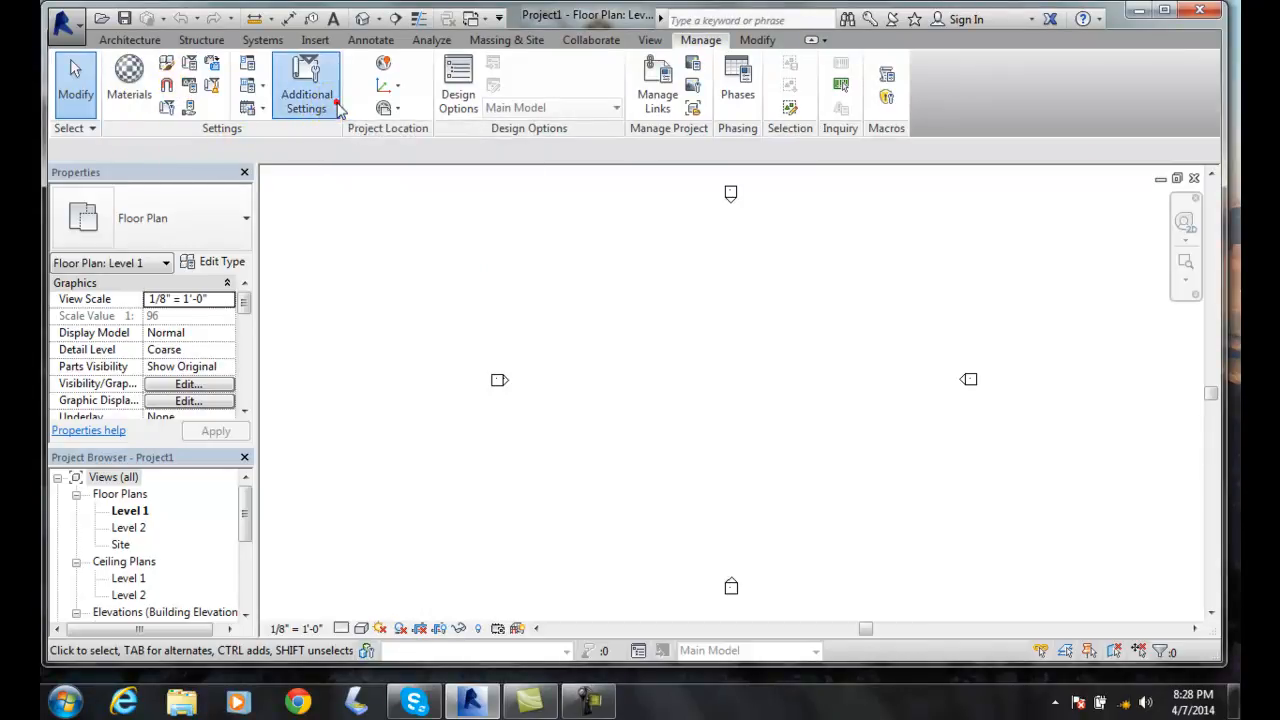
left_click(306, 84)
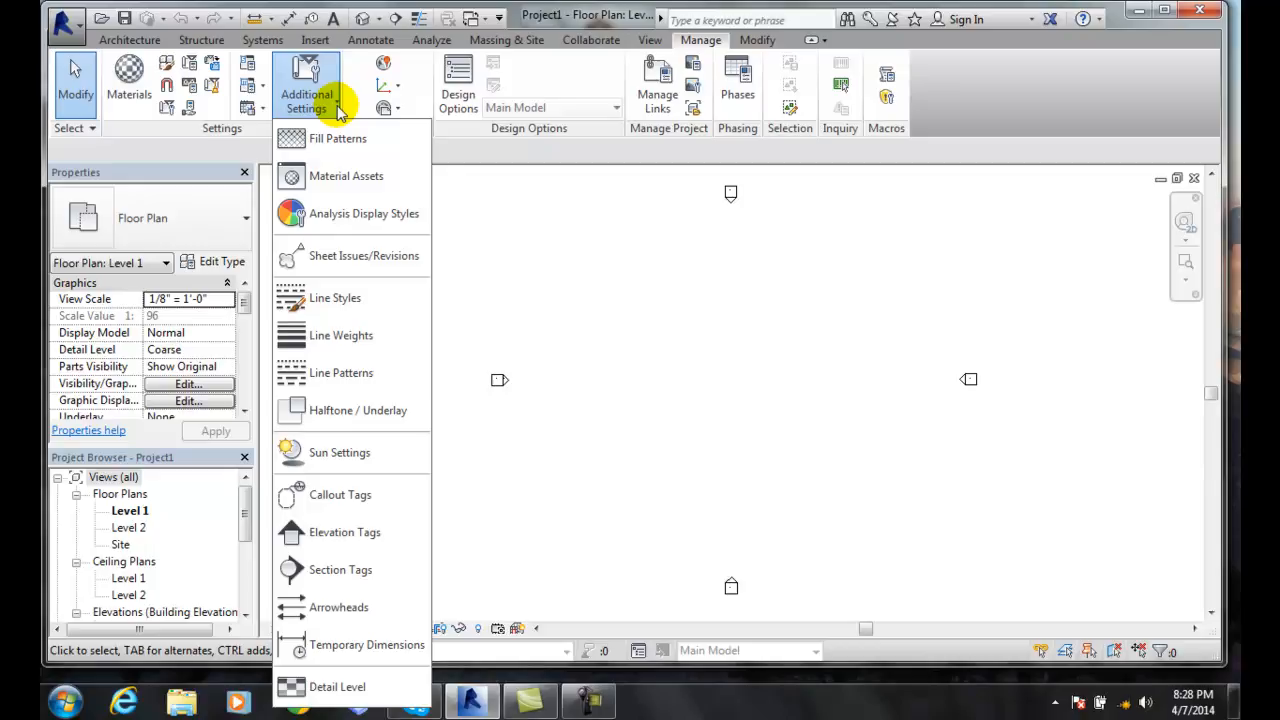
mouse_move(340, 212)
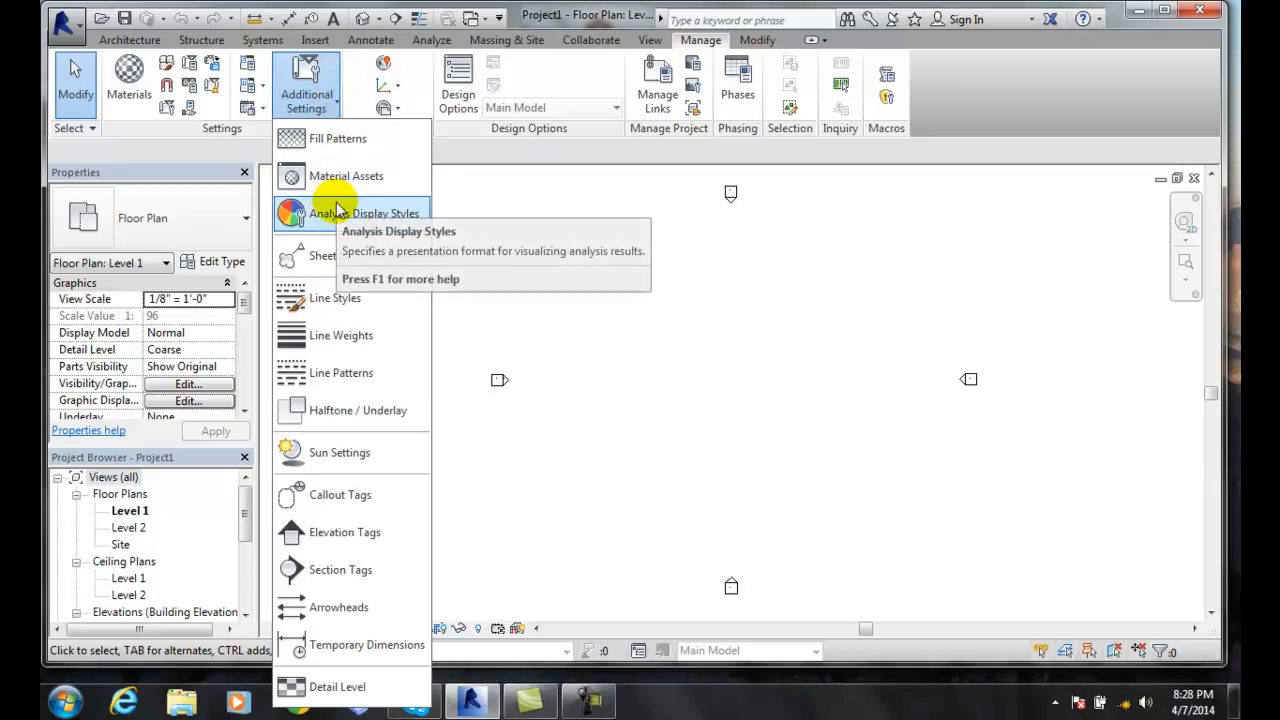
mouse_move(336, 298)
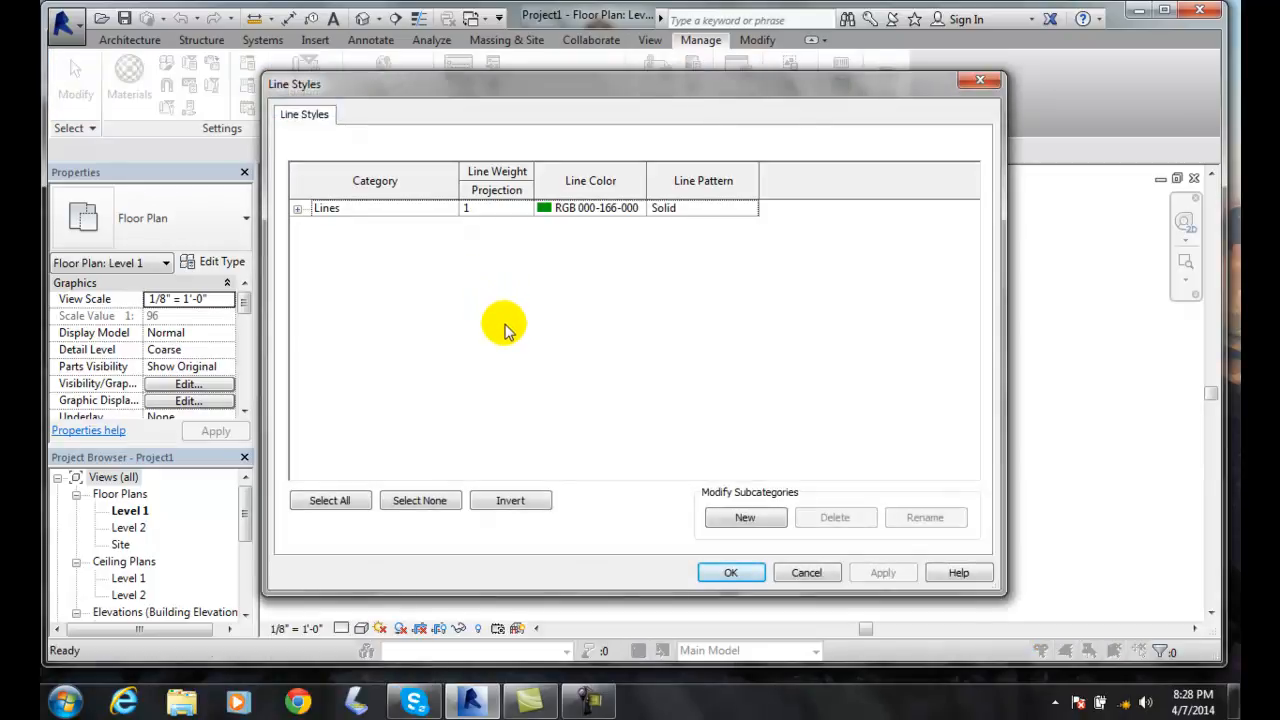
mouse_move(350, 278)
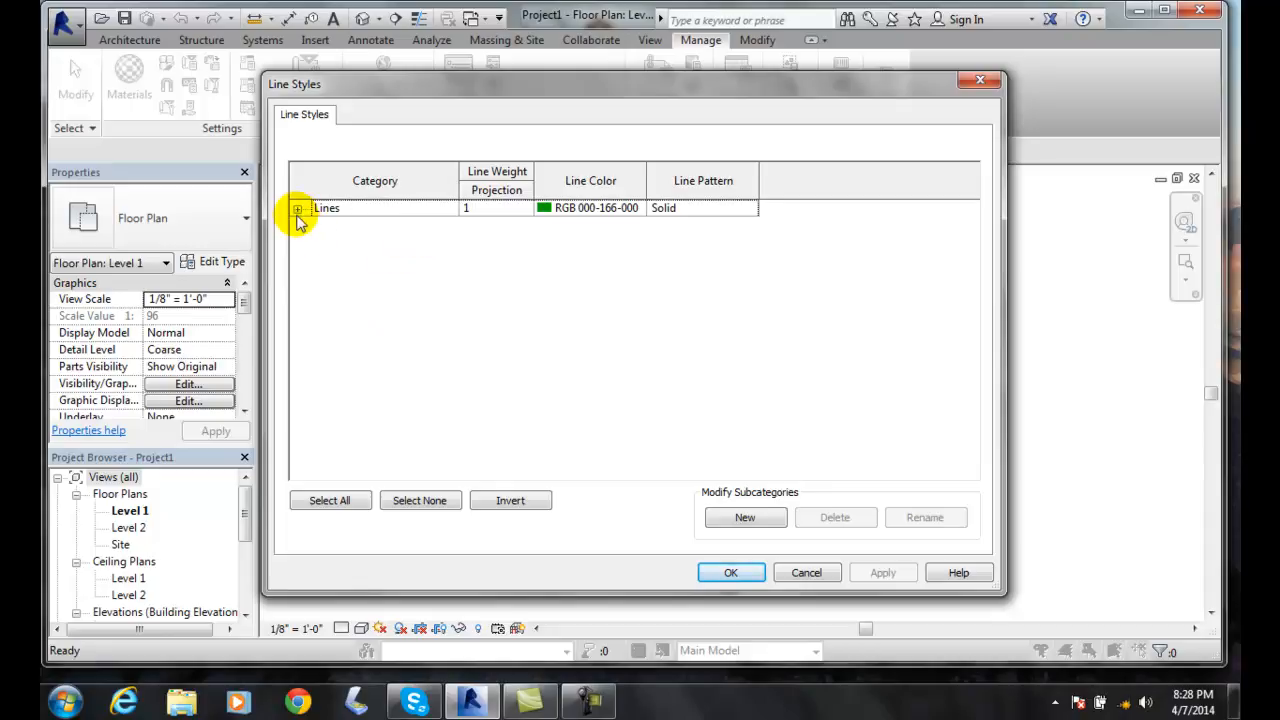
- Expand the Lines category in Line Styles and browse its subcategories' weights, colours and patterns
left_click(298, 208)
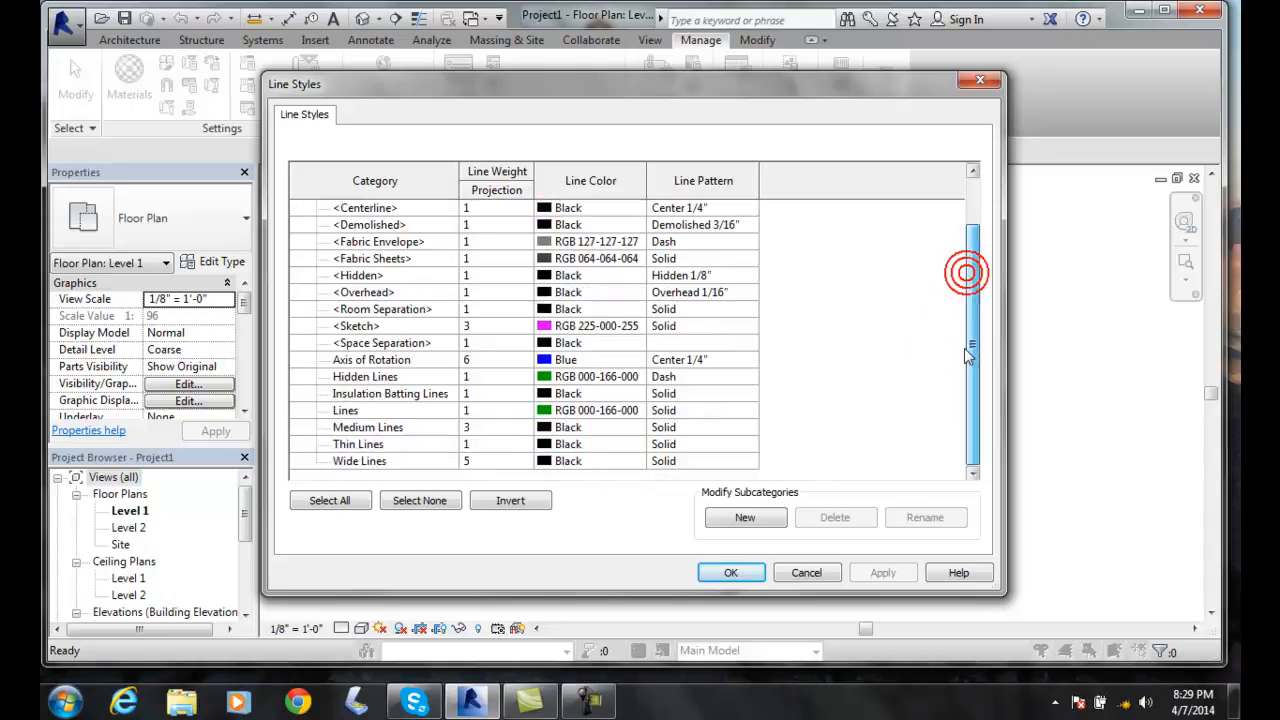
scroll("up", 3)
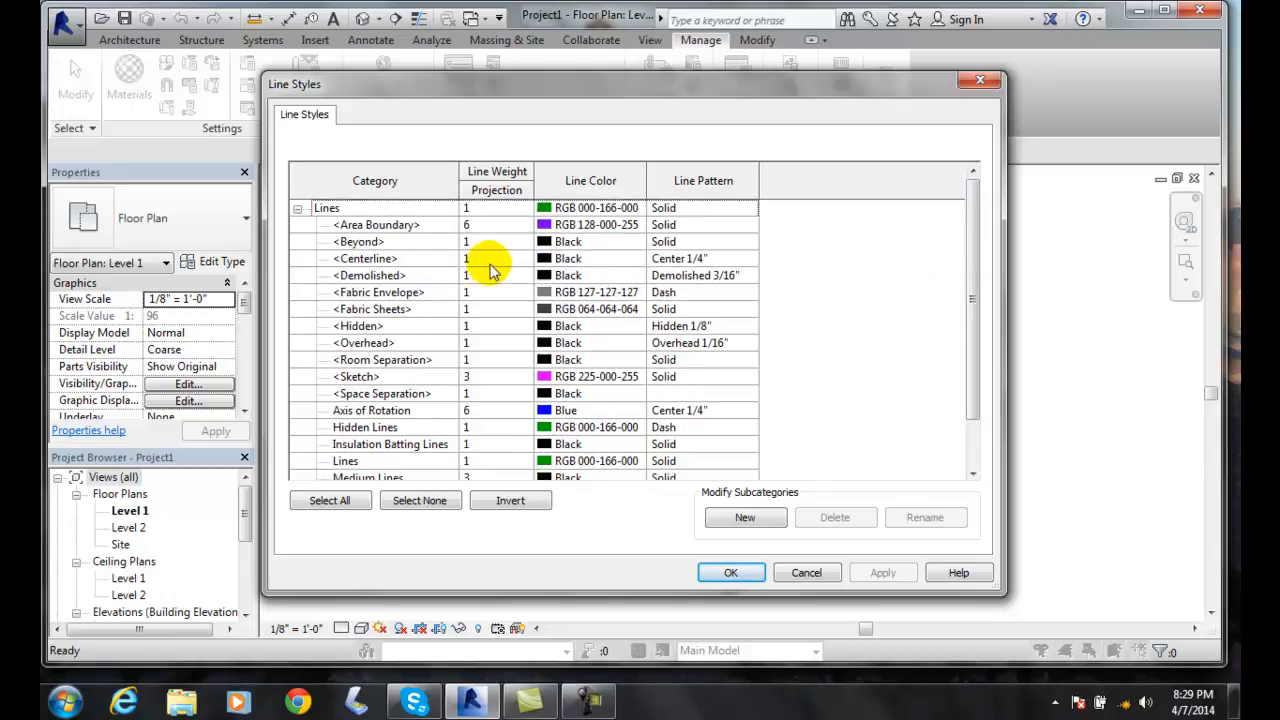
mouse_move(500, 236)
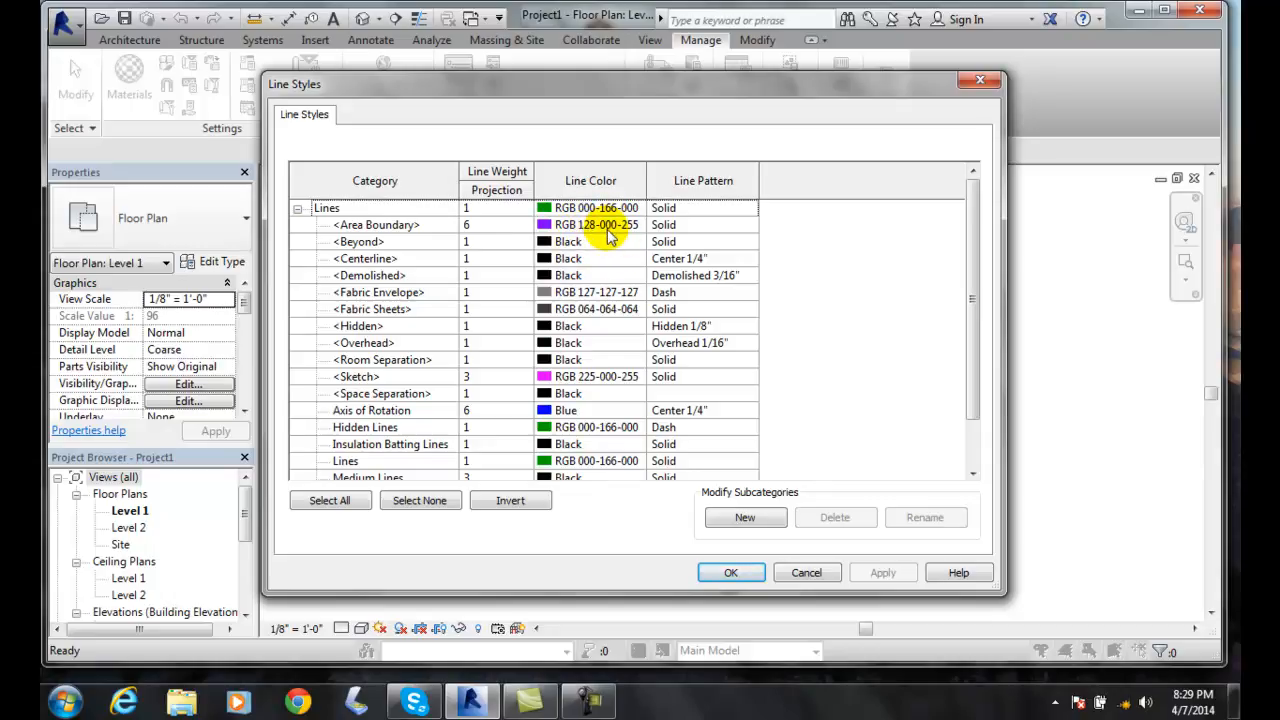
mouse_move(636, 234)
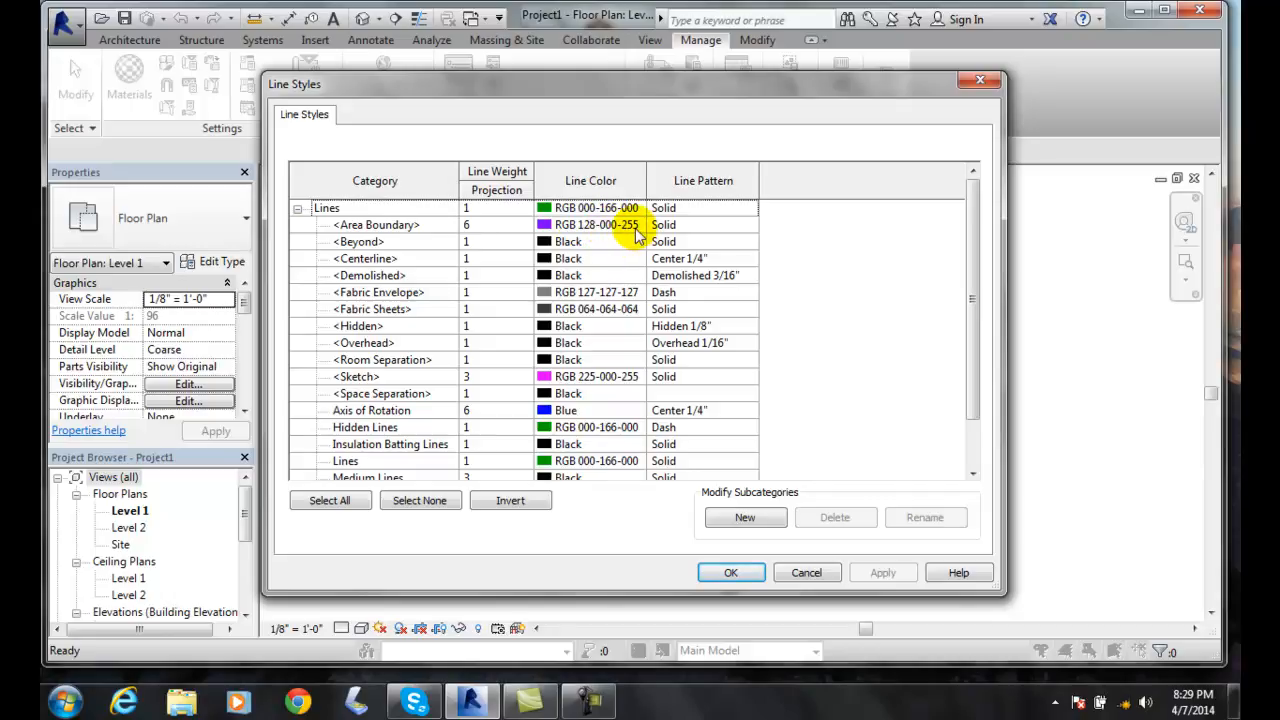
mouse_move(744, 228)
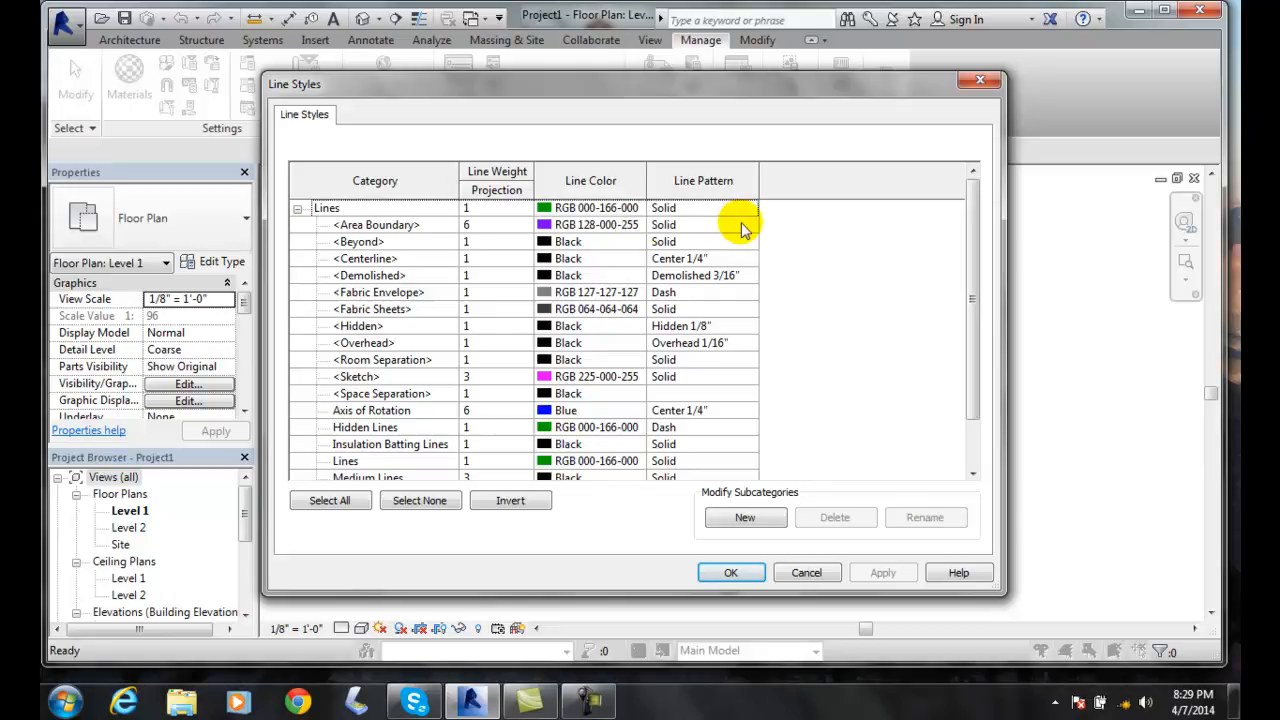
left_click(376, 224)
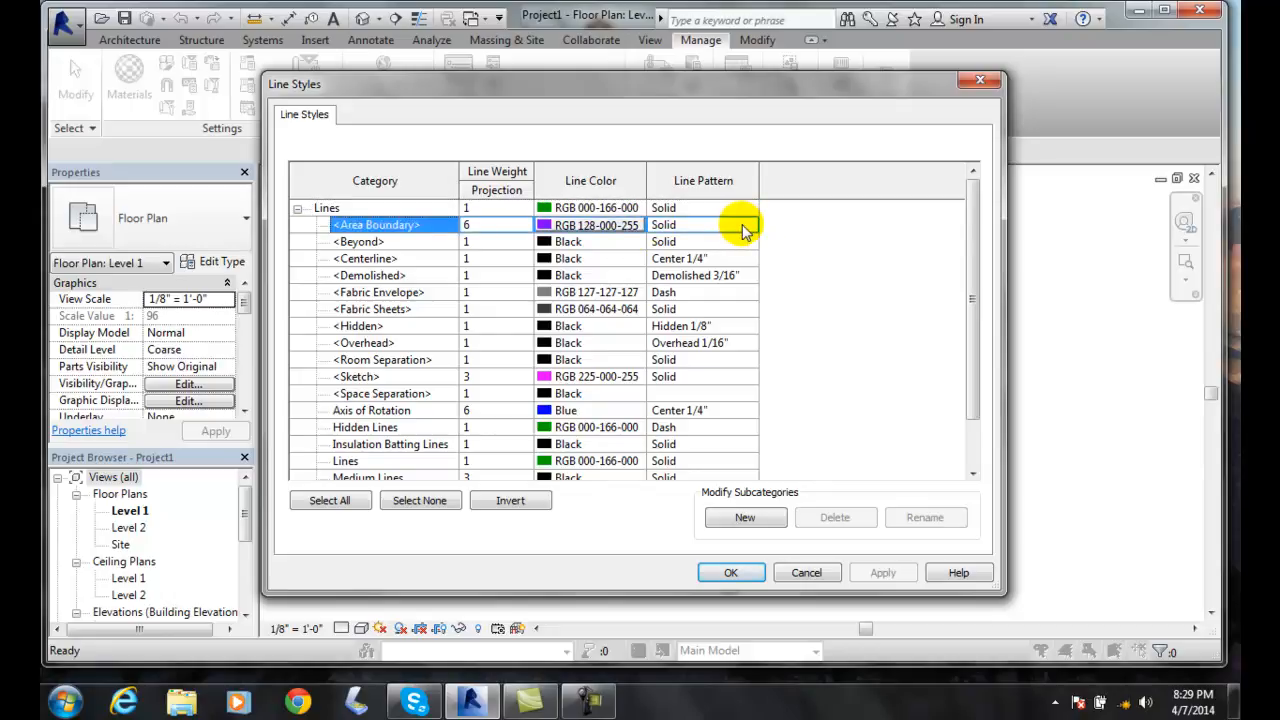
left_click(704, 224)
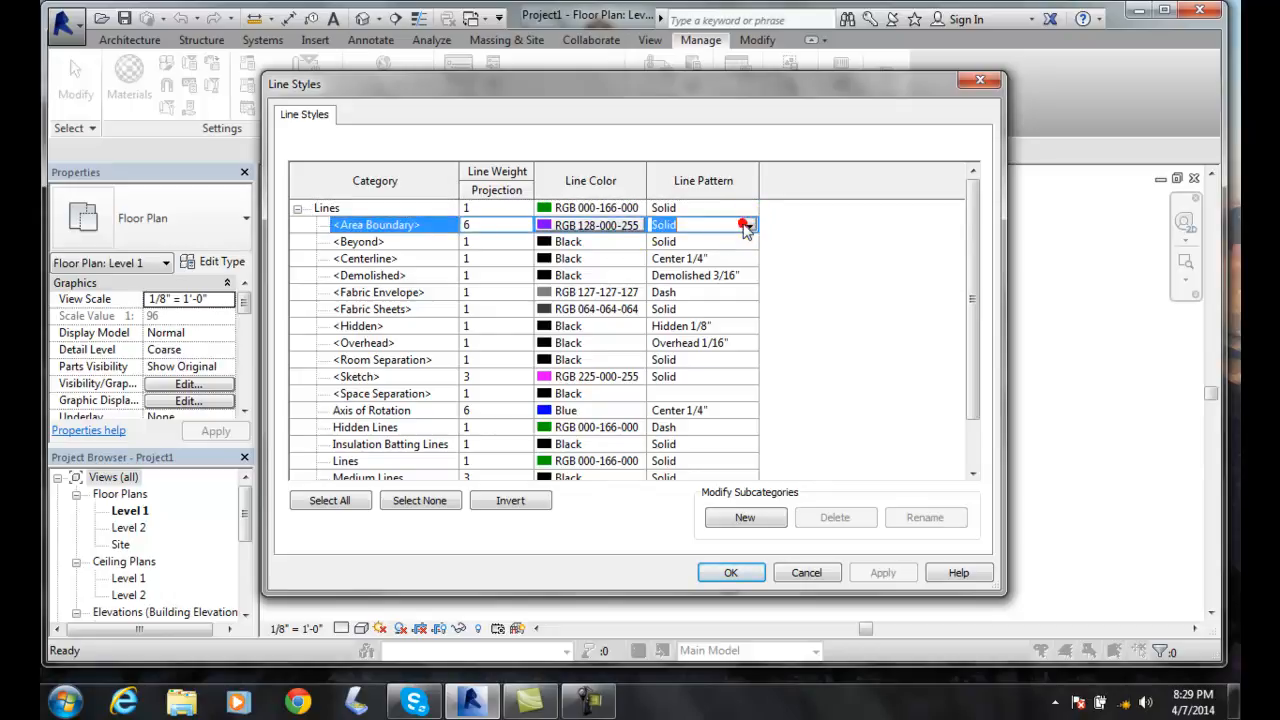
left_click(748, 224)
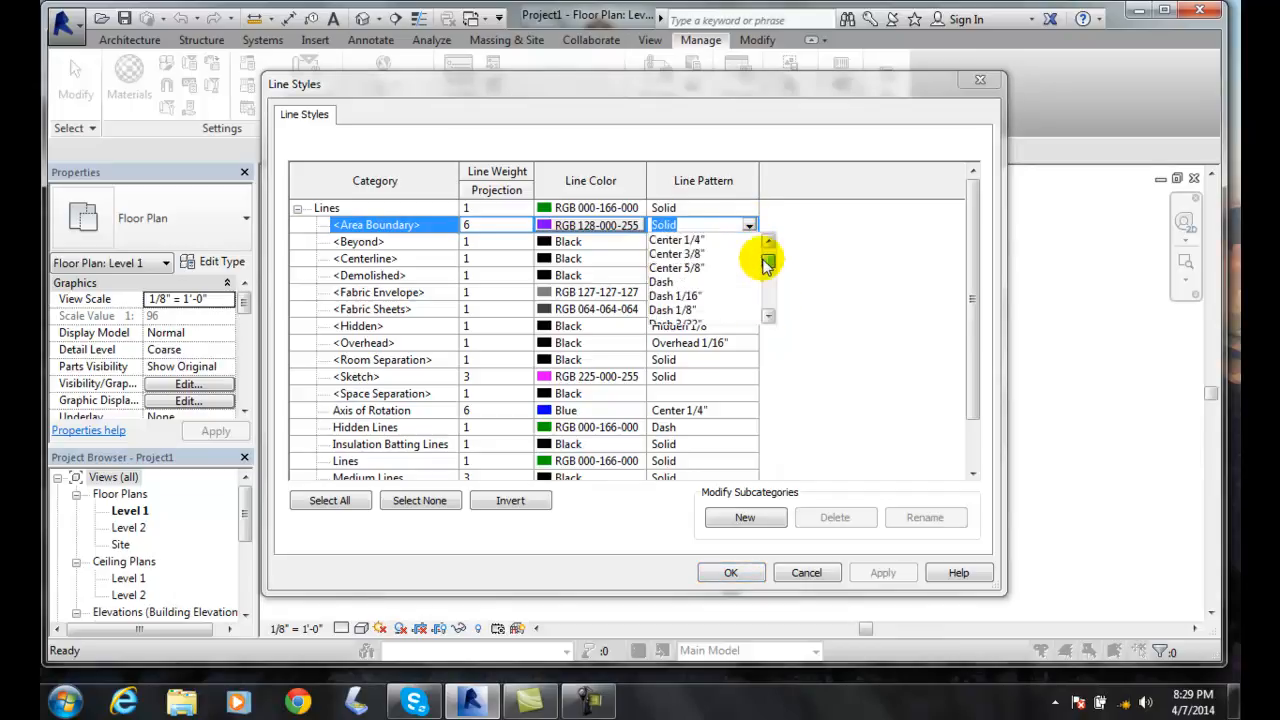
left_click(664, 224)
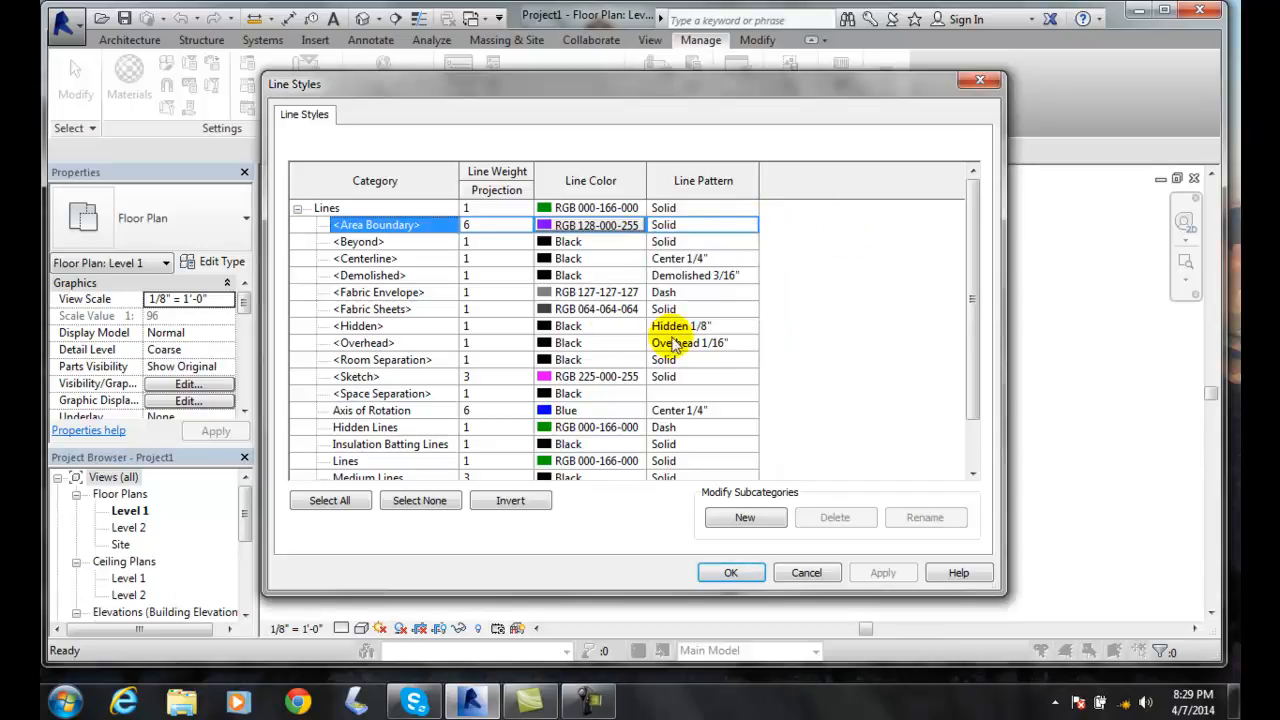
mouse_move(730, 304)
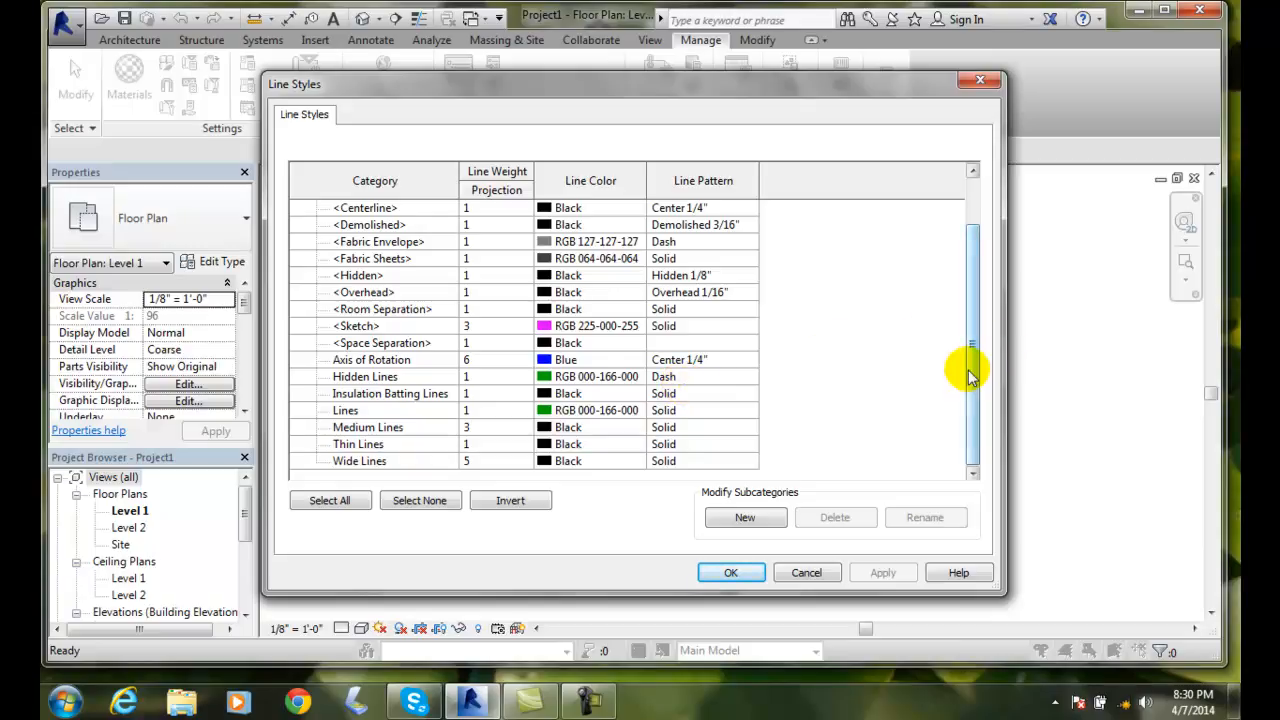
scroll("up", 3)
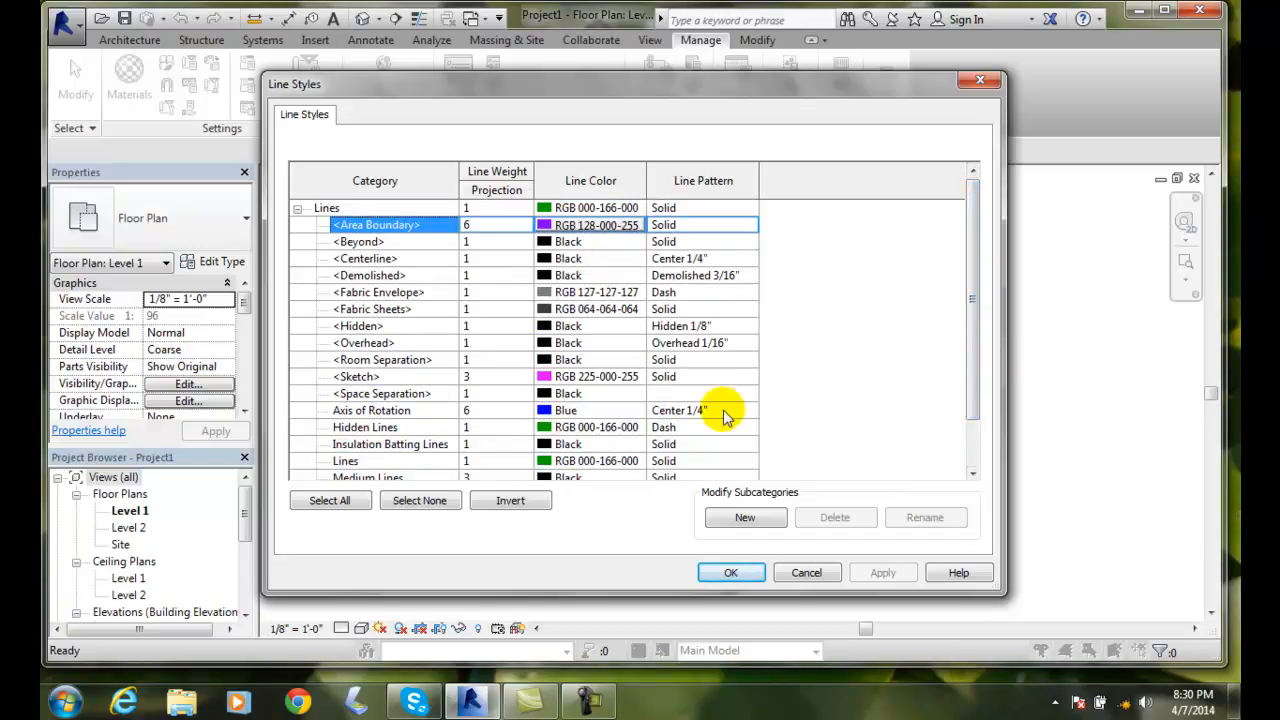